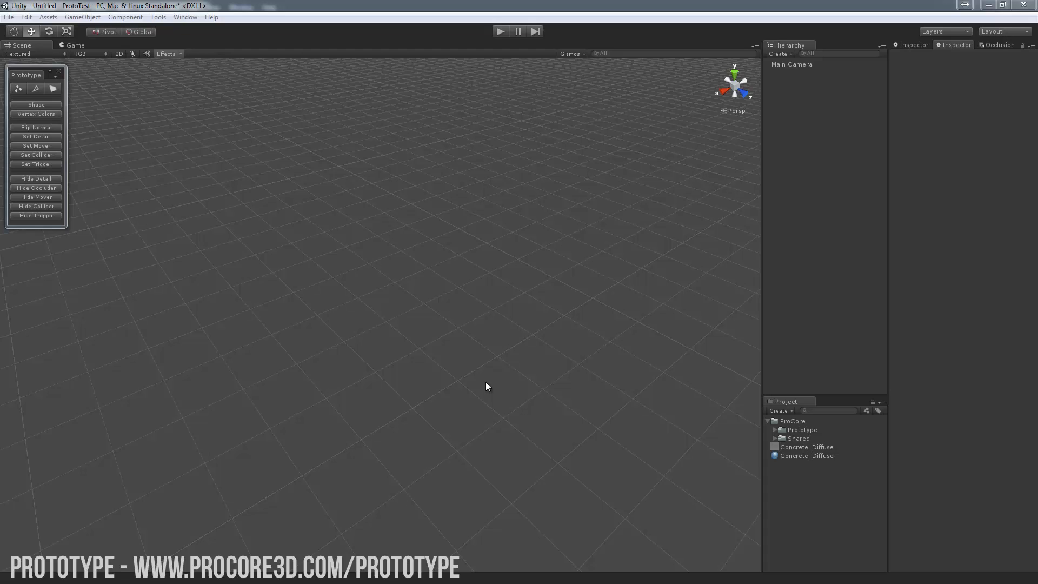
pyautogui.moveTo(467, 332)
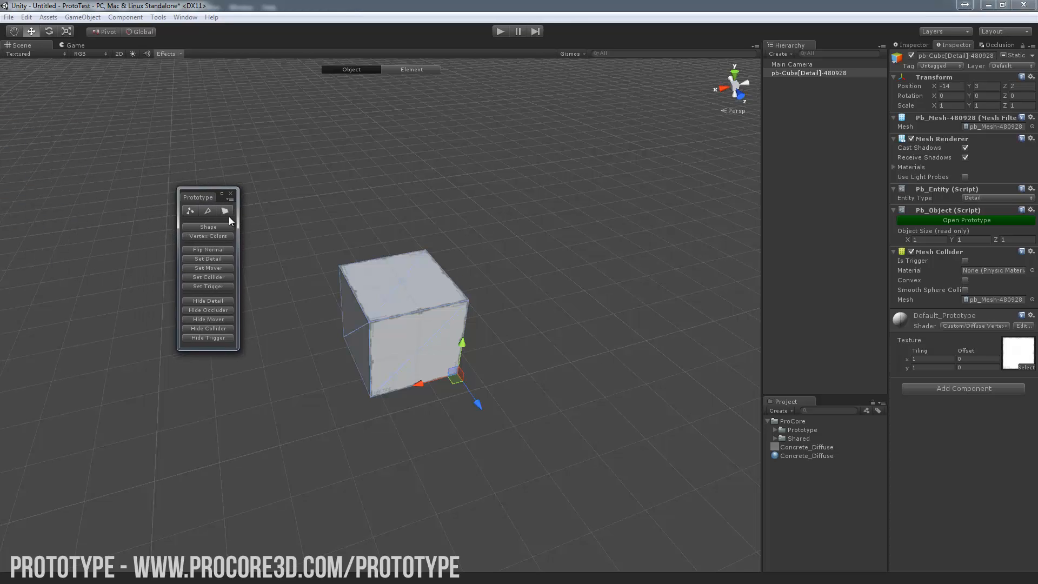
pyautogui.moveTo(219, 227)
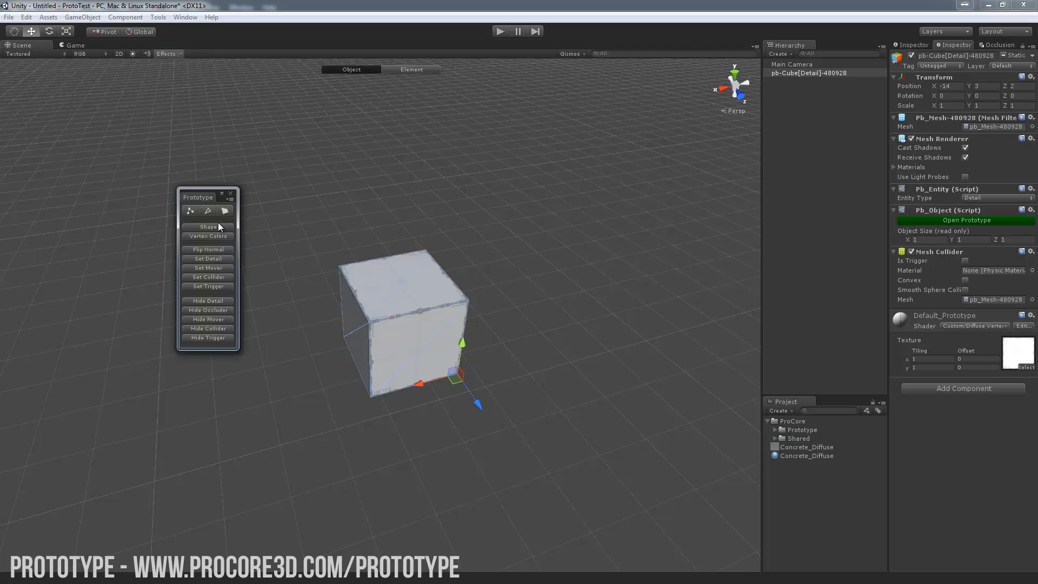
# Move the cube's front face outward so it becomes a long block with a slanted end, then return to whole-object editing
pyautogui.click(410, 68)
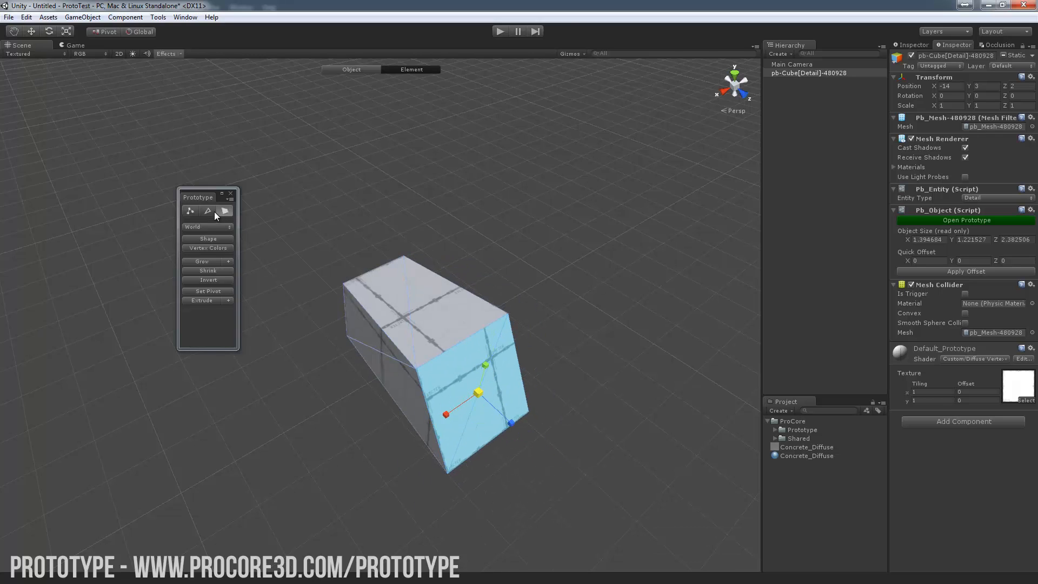
pyautogui.click(207, 210)
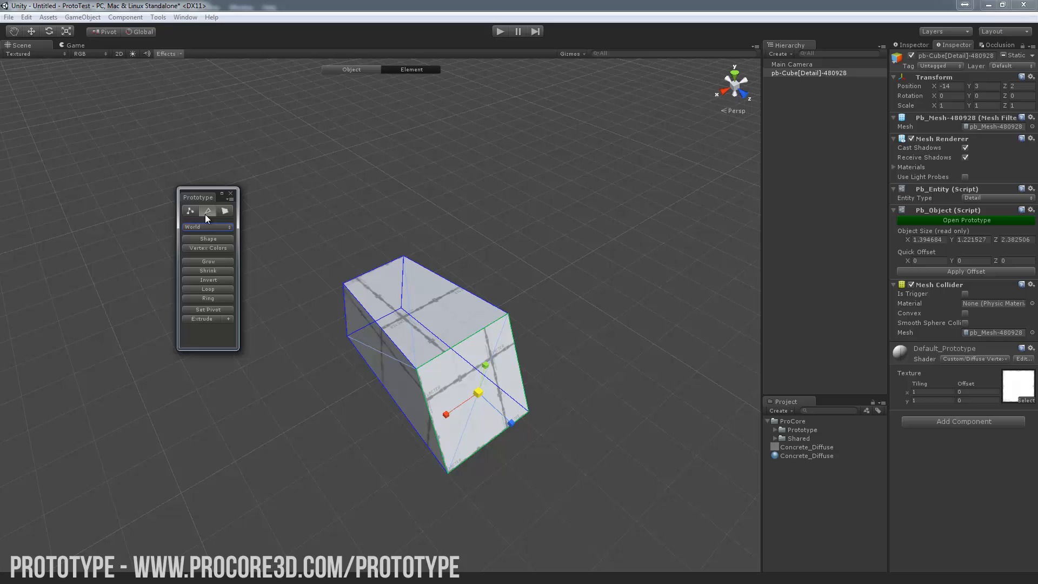
pyautogui.click(352, 68)
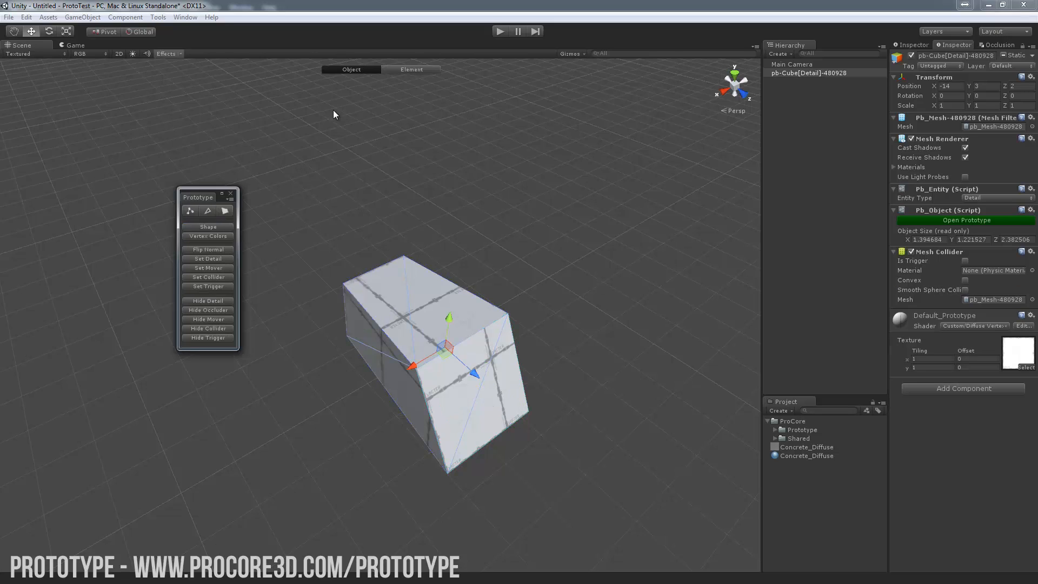
pyautogui.moveTo(275, 160)
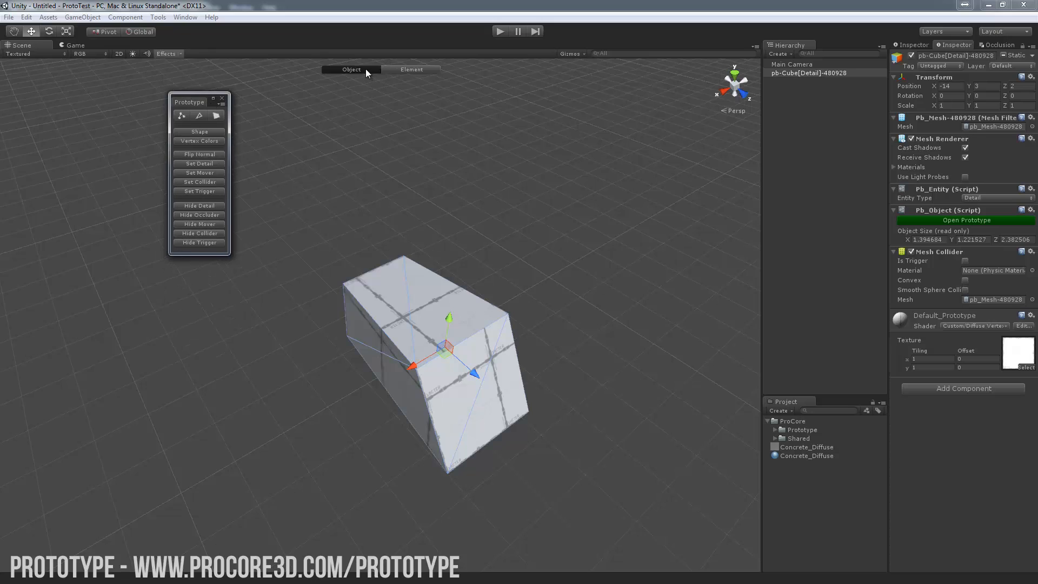
pyautogui.moveTo(411, 69)
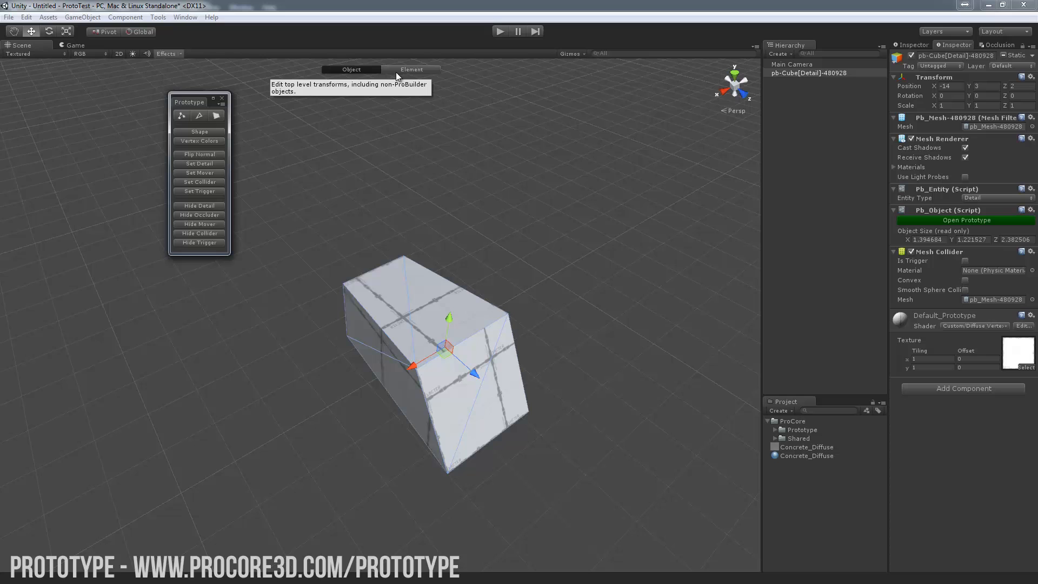
pyautogui.moveTo(395, 94)
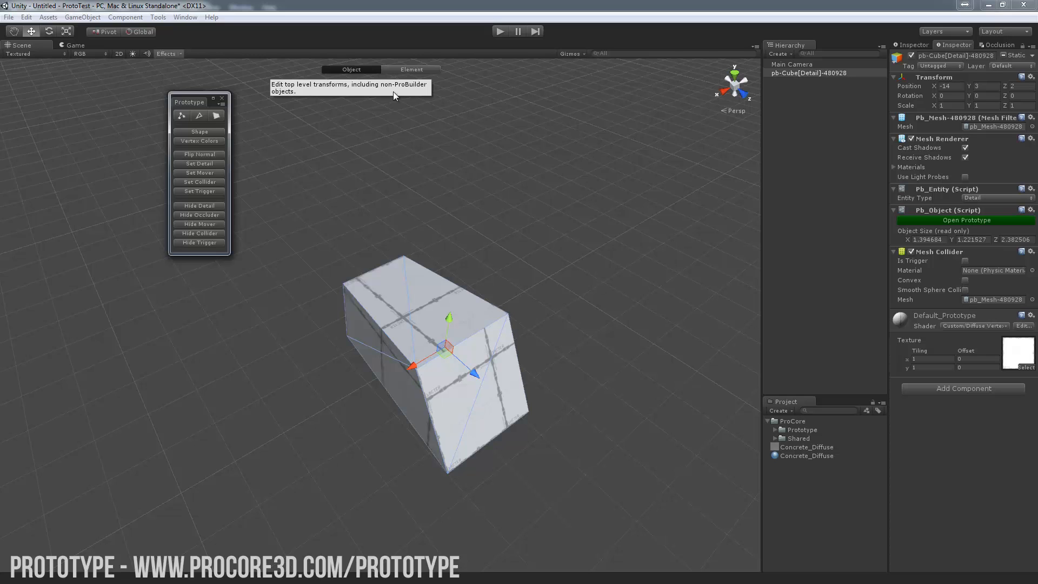
pyautogui.moveTo(188, 101); pyautogui.dragTo(220, 246)
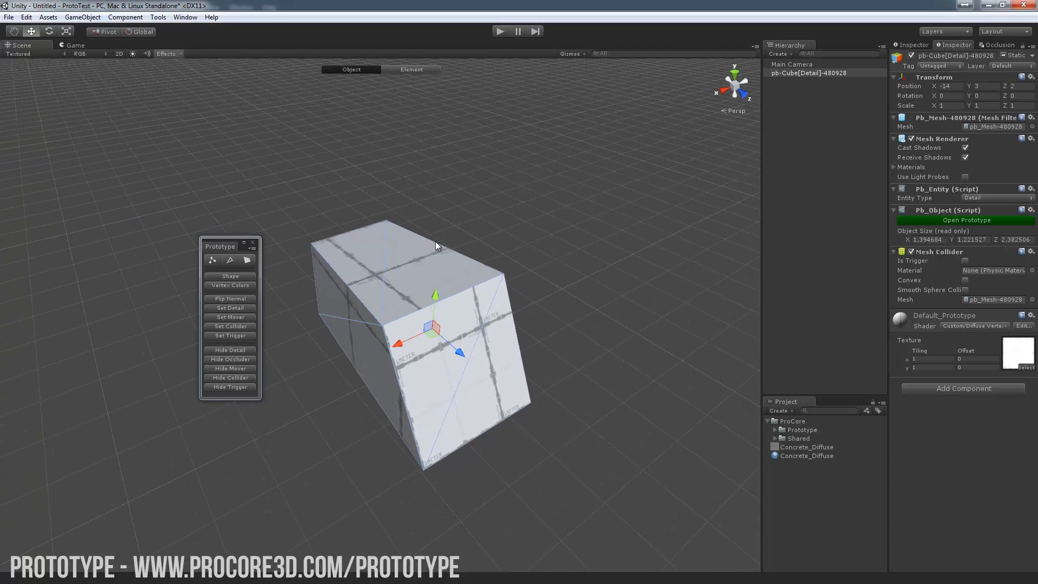
pyautogui.moveTo(228, 246); pyautogui.dragTo(219, 221)
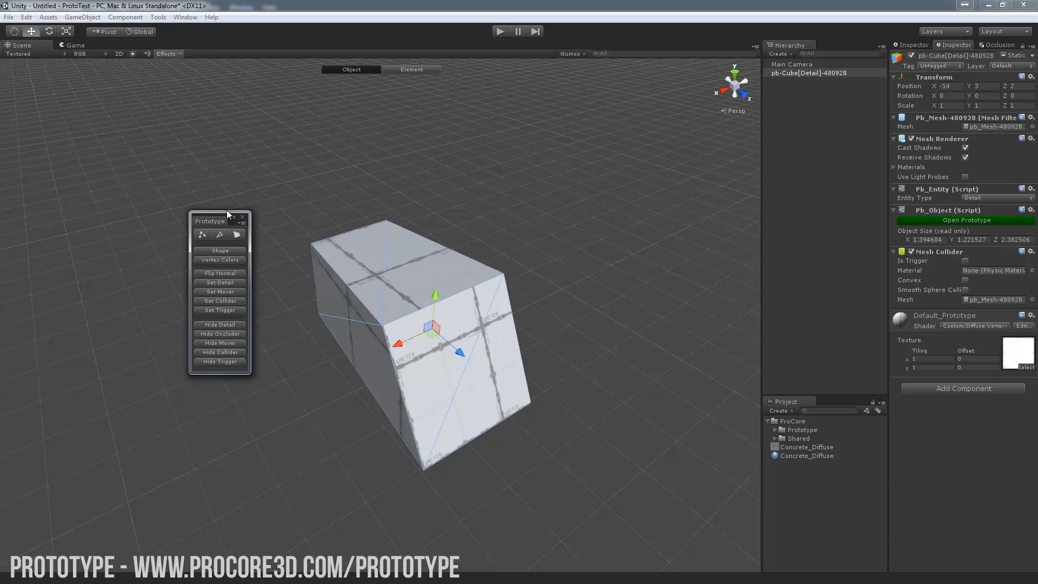
# With handles aligned to the element plane, extrude the end face upward into a tilted section, bending the block into an L
pyautogui.click(410, 69)
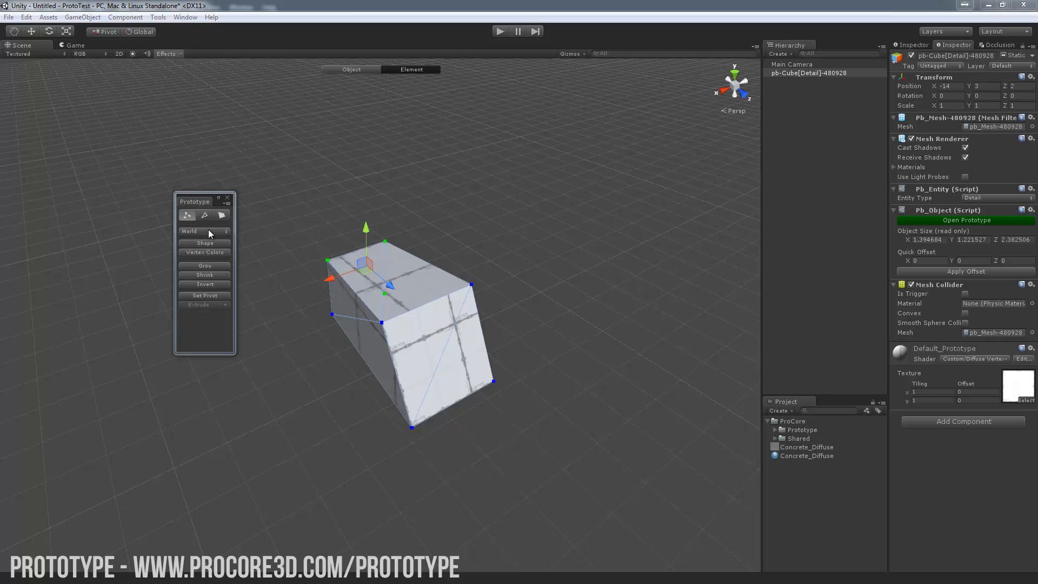
pyautogui.click(203, 231)
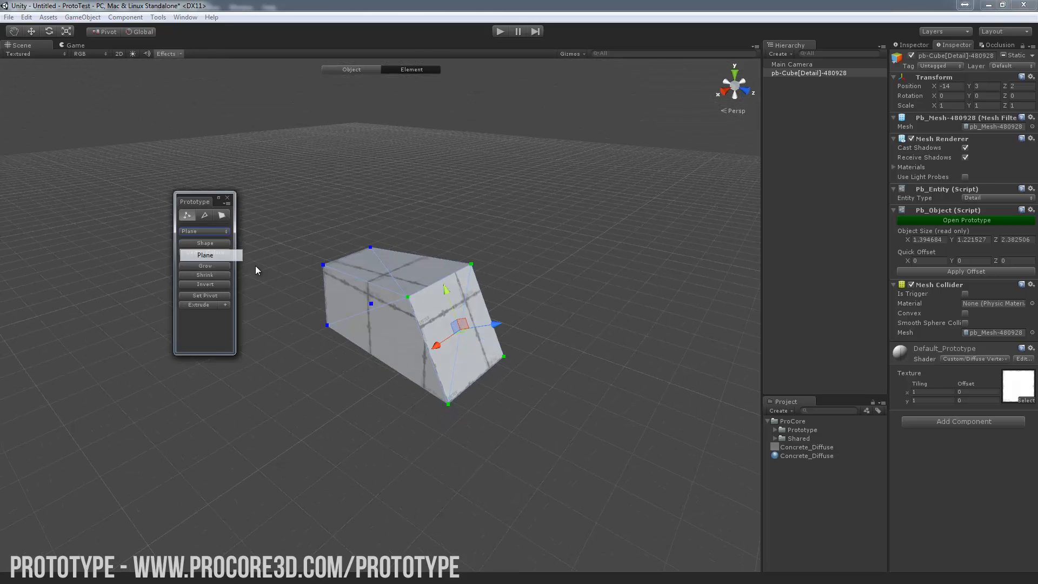
pyautogui.click(200, 304)
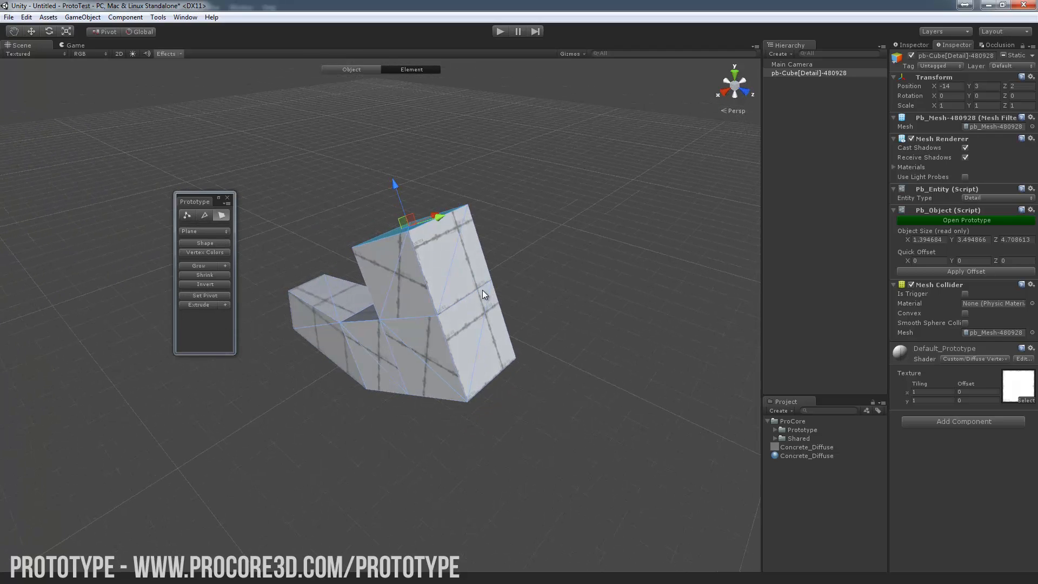
pyautogui.click(204, 215)
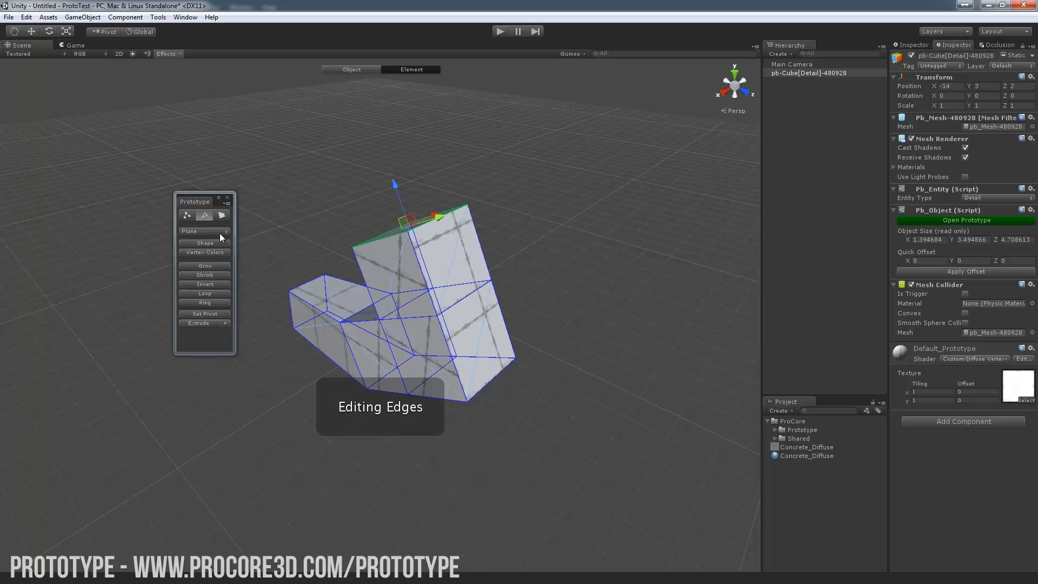
pyautogui.click(350, 69)
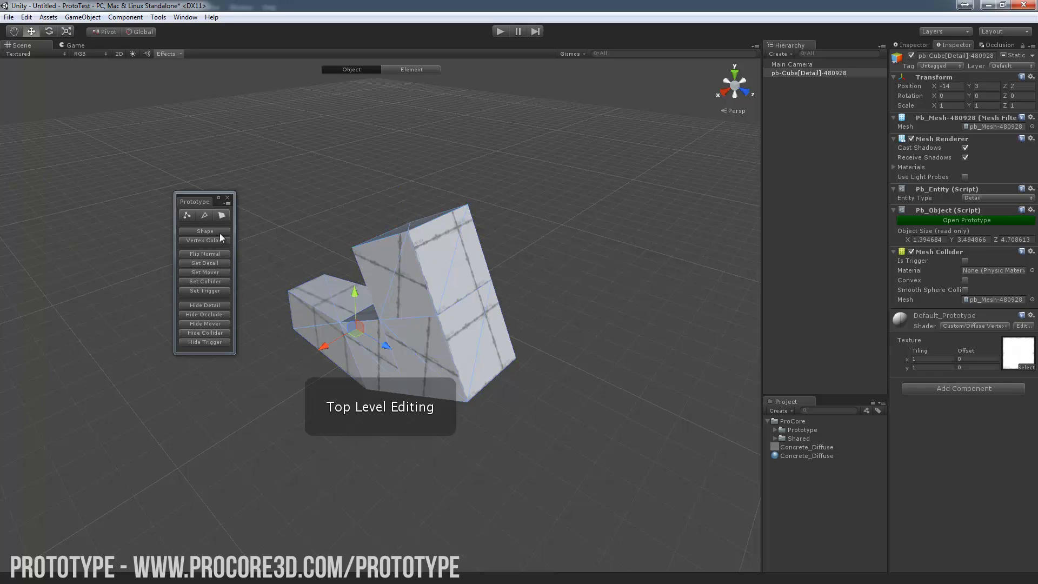
pyautogui.click(410, 68)
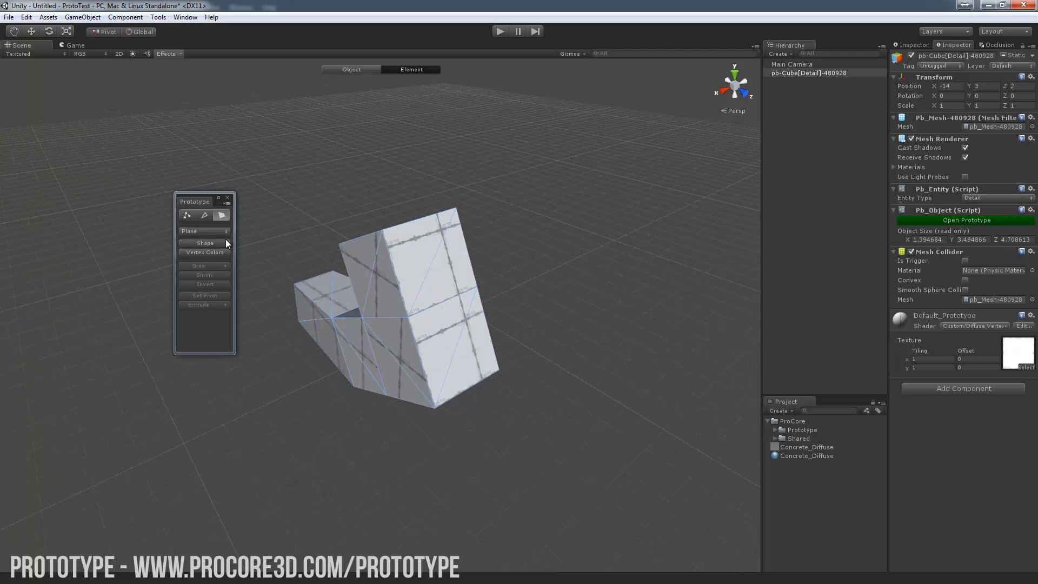
# Browse the Shape Tool's selector through Plane, Prism and Arch without building a new shape
pyautogui.click(351, 68)
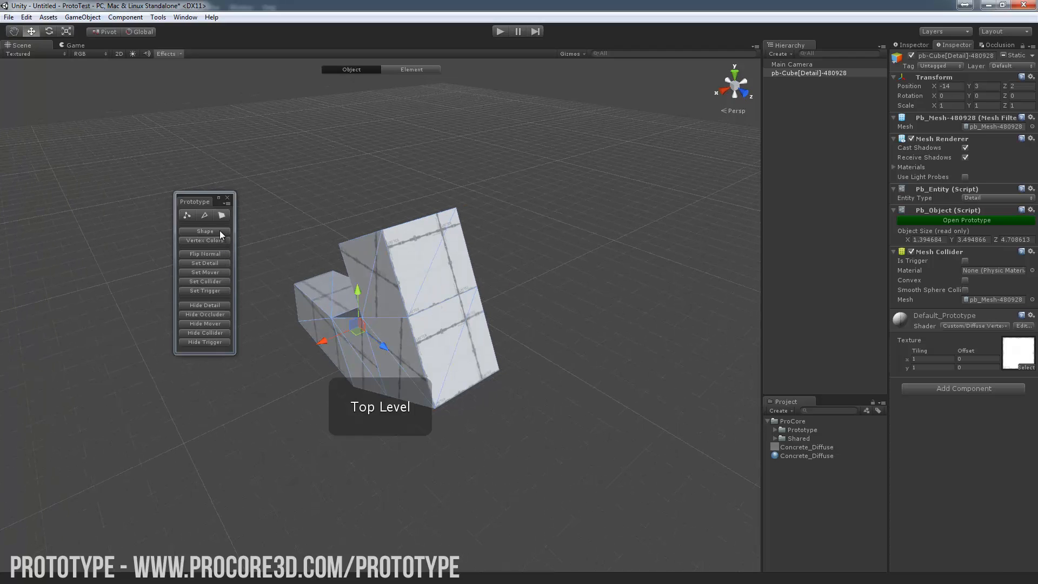
pyautogui.click(204, 231)
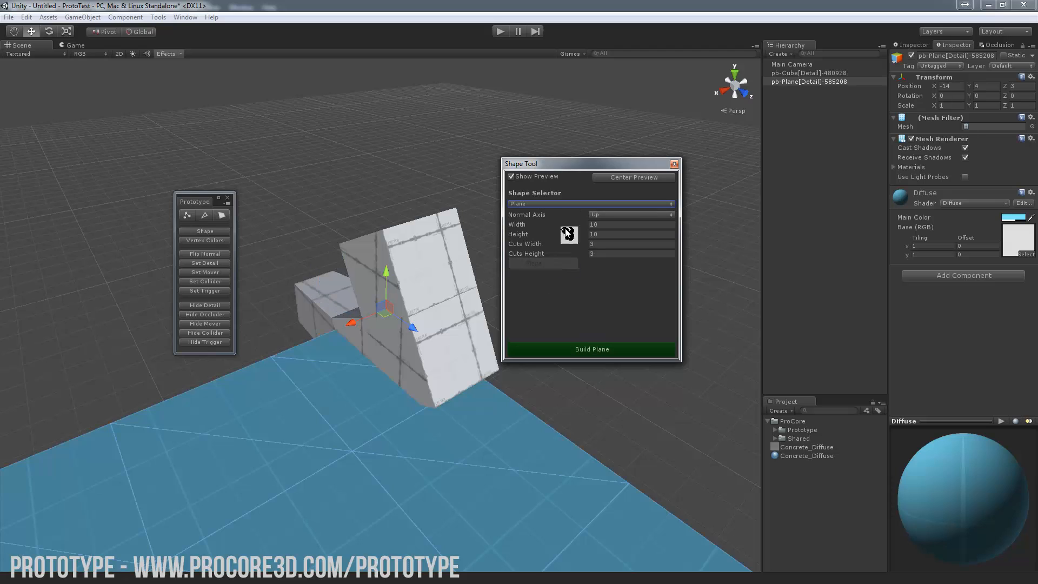
pyautogui.click(590, 203)
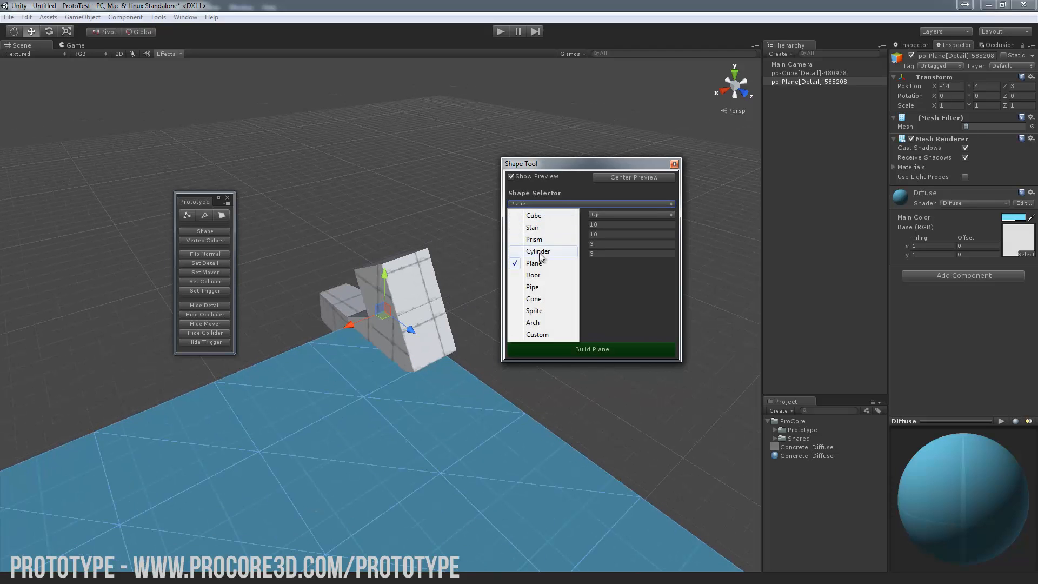
pyautogui.click(533, 239)
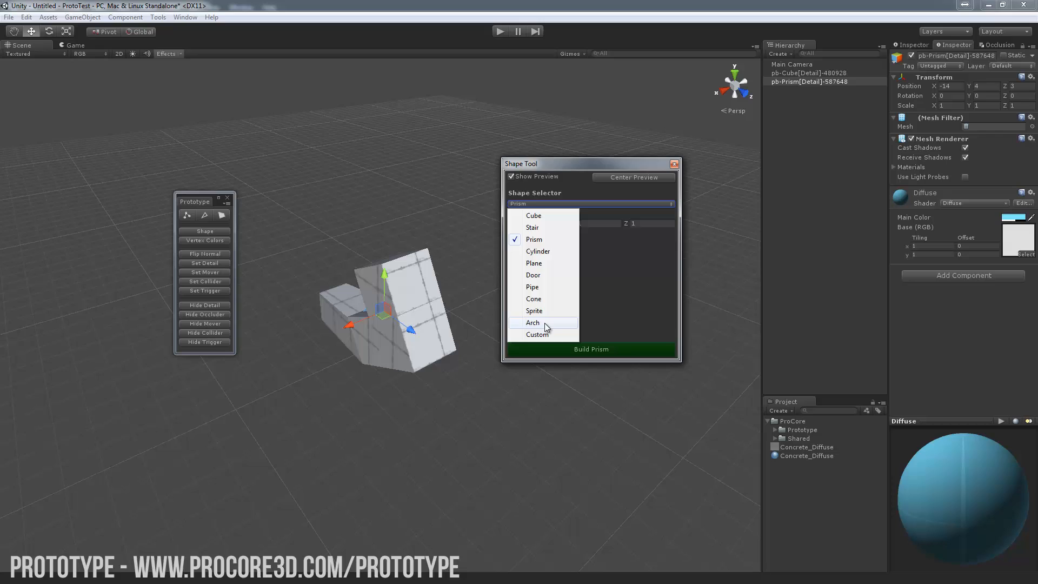
pyautogui.click(533, 322)
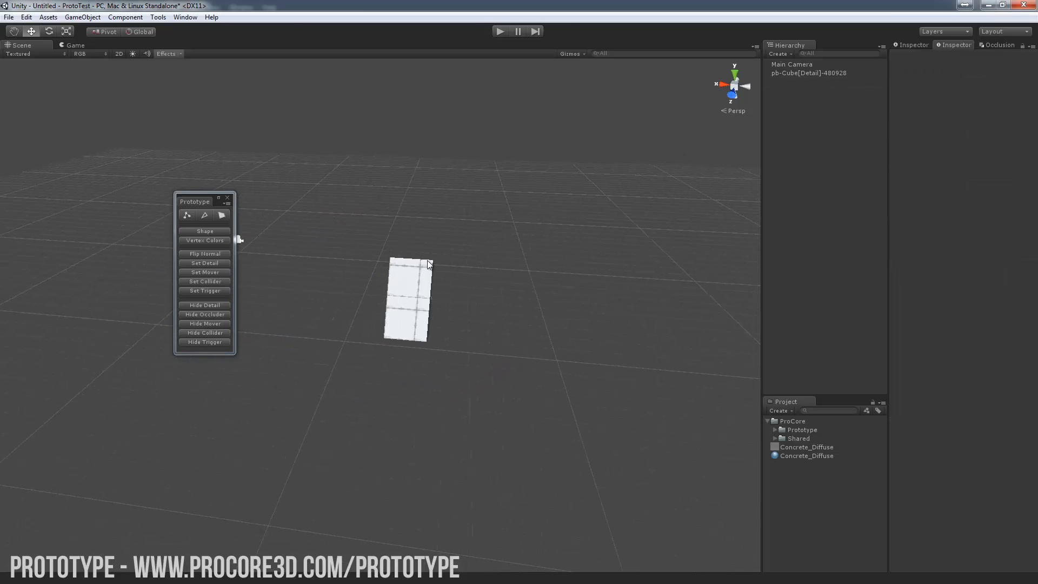
# Paint selected faces of the block red, blue and orange from the Vertex Colors palette, then close it
pyautogui.click(204, 240)
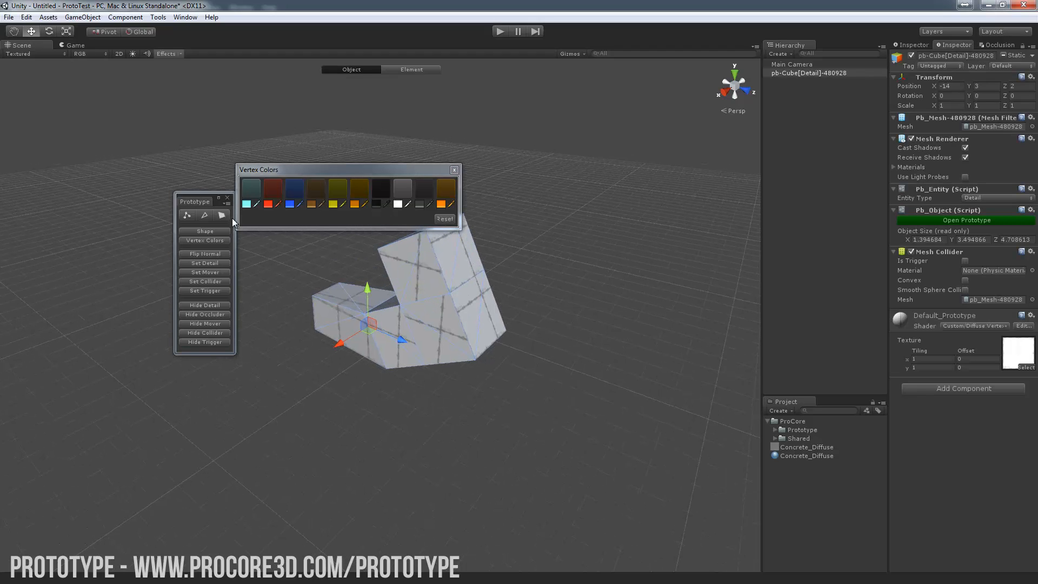
pyautogui.click(410, 68)
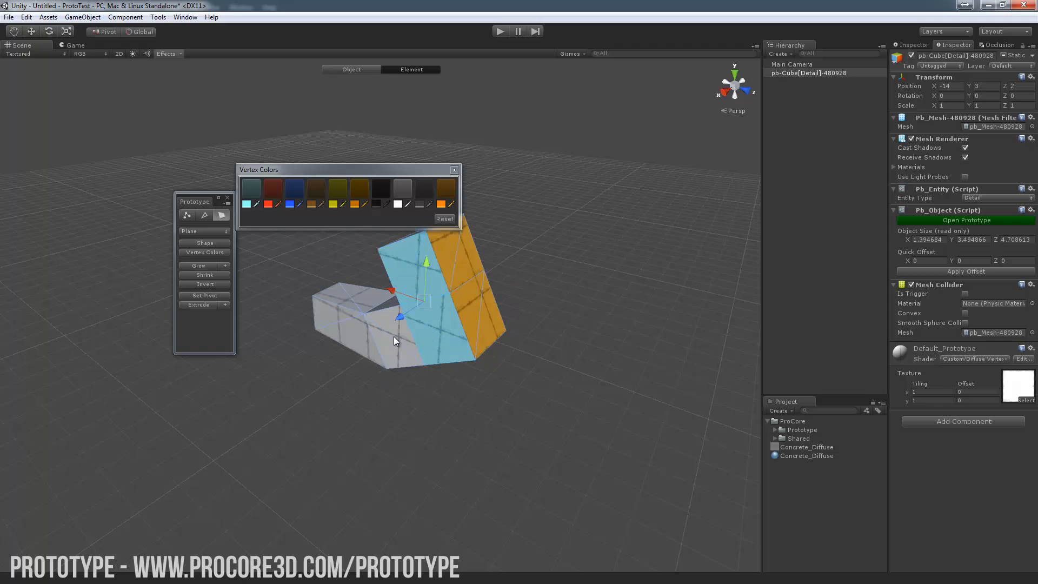
pyautogui.click(270, 189)
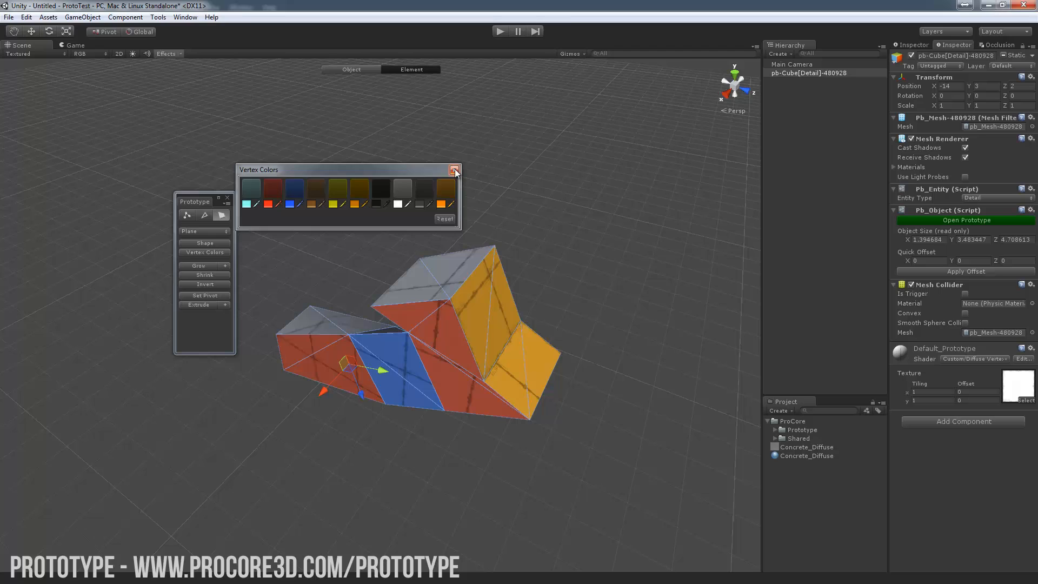
pyautogui.click(454, 170)
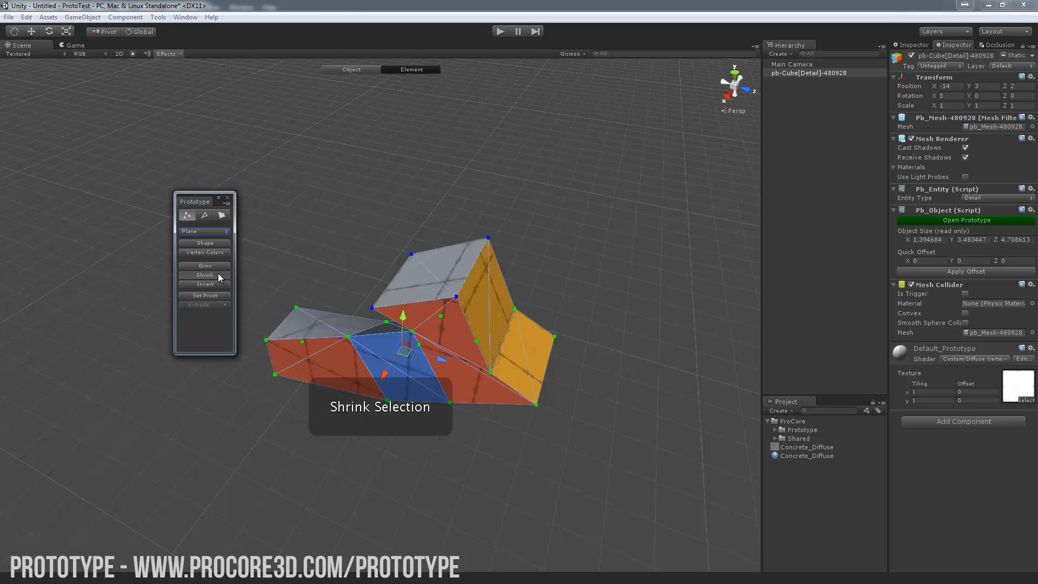
# Shrink the vertex selection to a group of corner points and move them to reshape the block
pyautogui.click(203, 283)
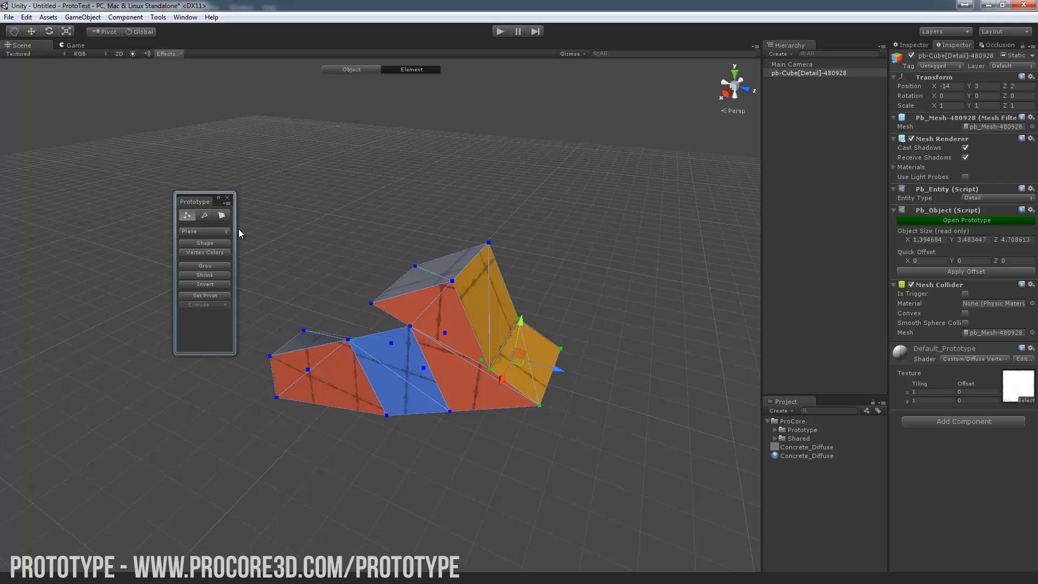
pyautogui.click(204, 295)
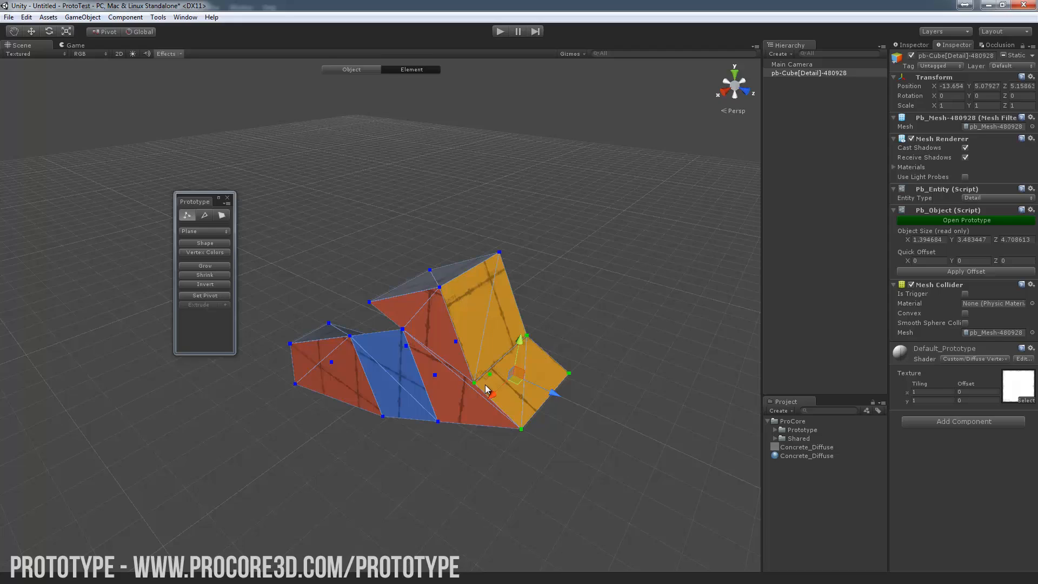
pyautogui.click(351, 69)
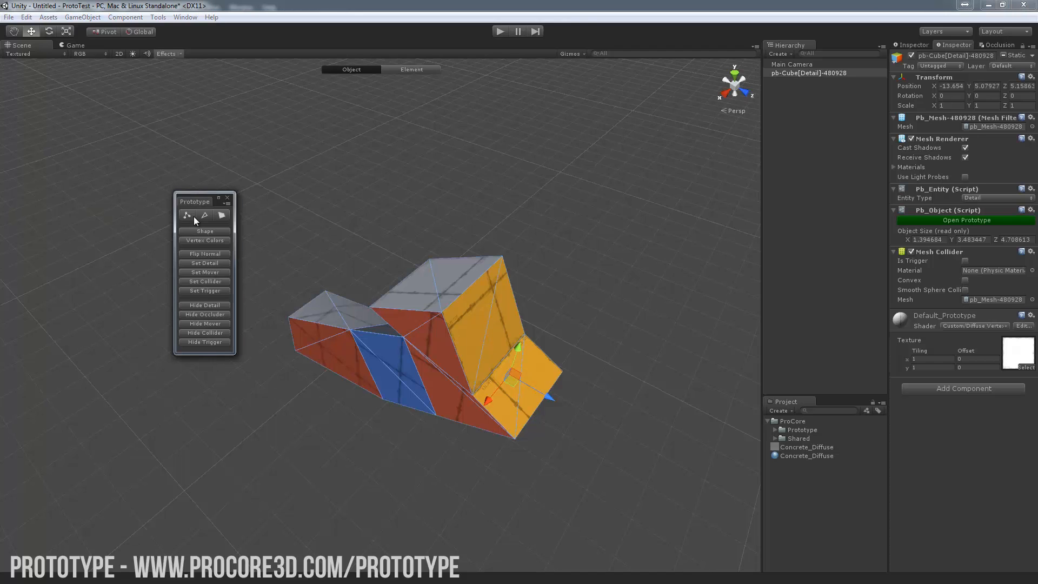
pyautogui.click(410, 68)
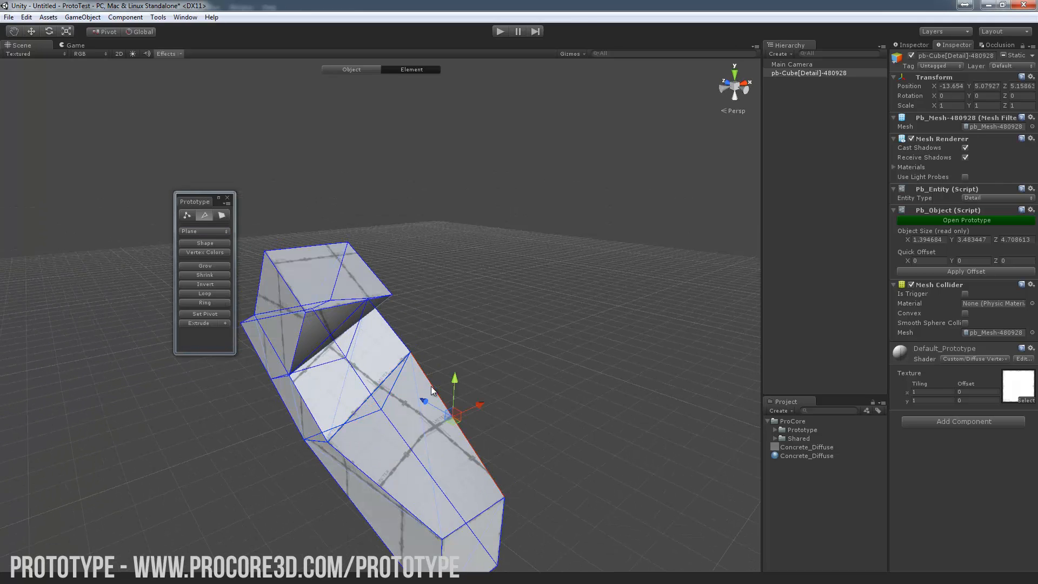
# Select the top edge of the block's raised section in edge mode
pyautogui.click(204, 303)
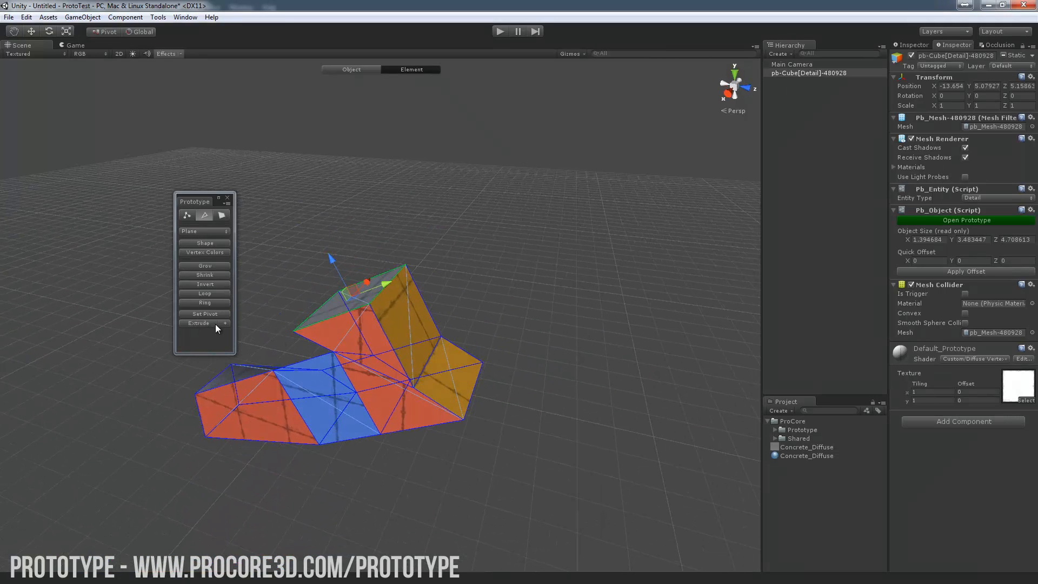
# Extrude the raised section's top face by Dist 2 into a tall column
pyautogui.click(226, 323)
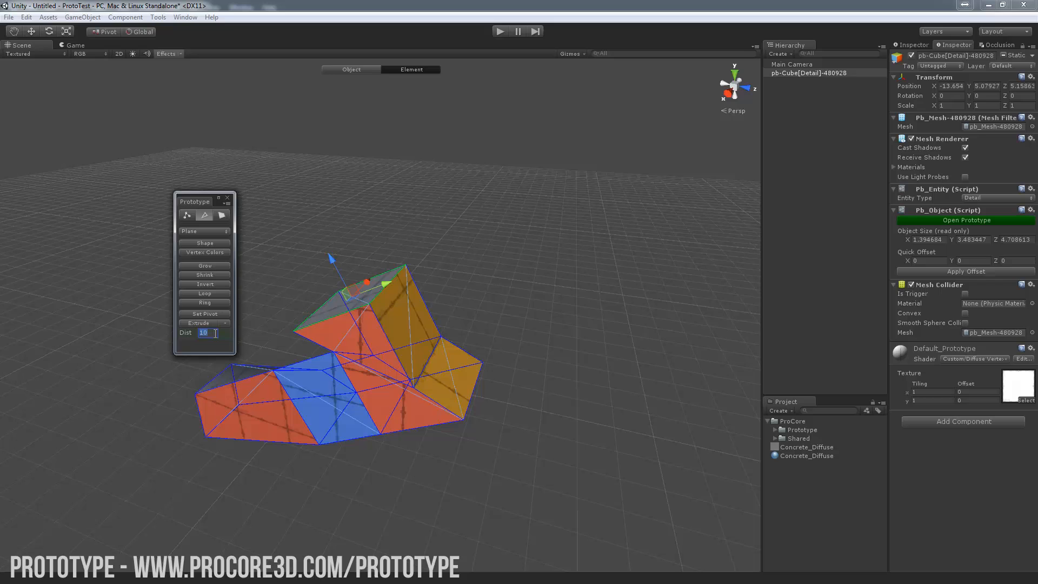
pyautogui.click(204, 323)
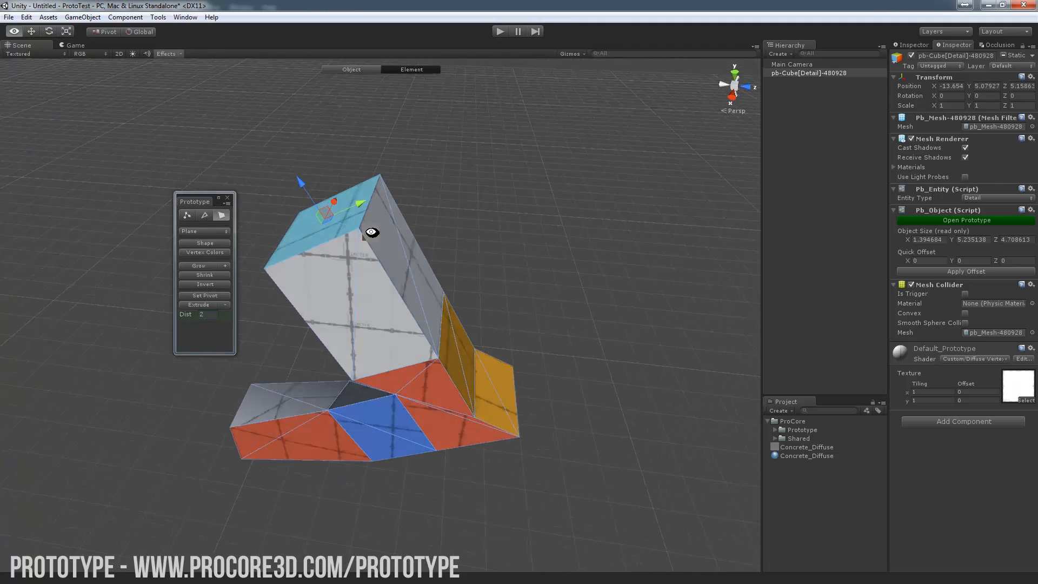
pyautogui.click(205, 216)
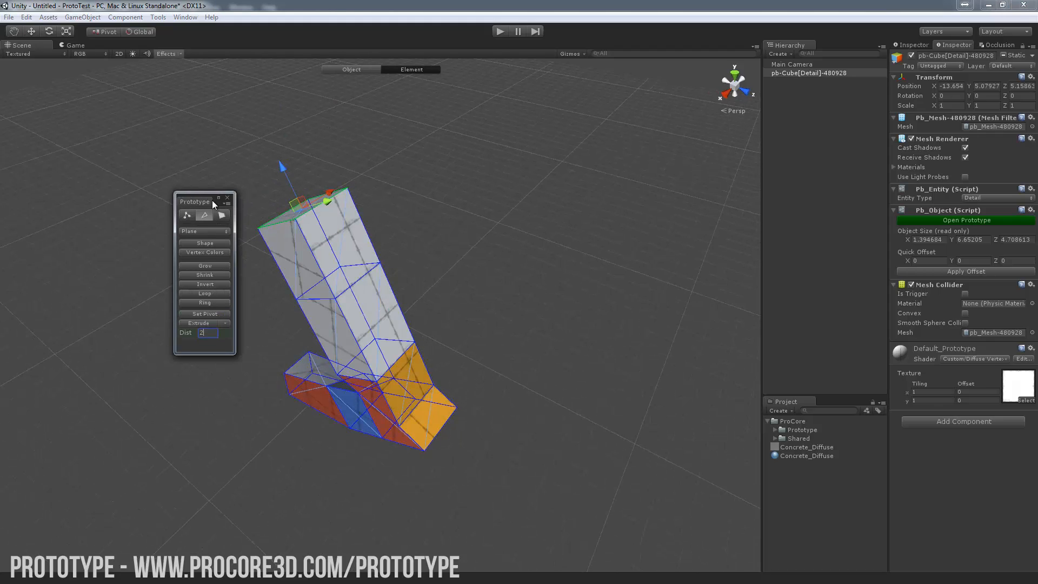
# Extrude the column's top once more by Dist 2 so it bends outward, then return to whole-object mode
pyautogui.click(158, 17)
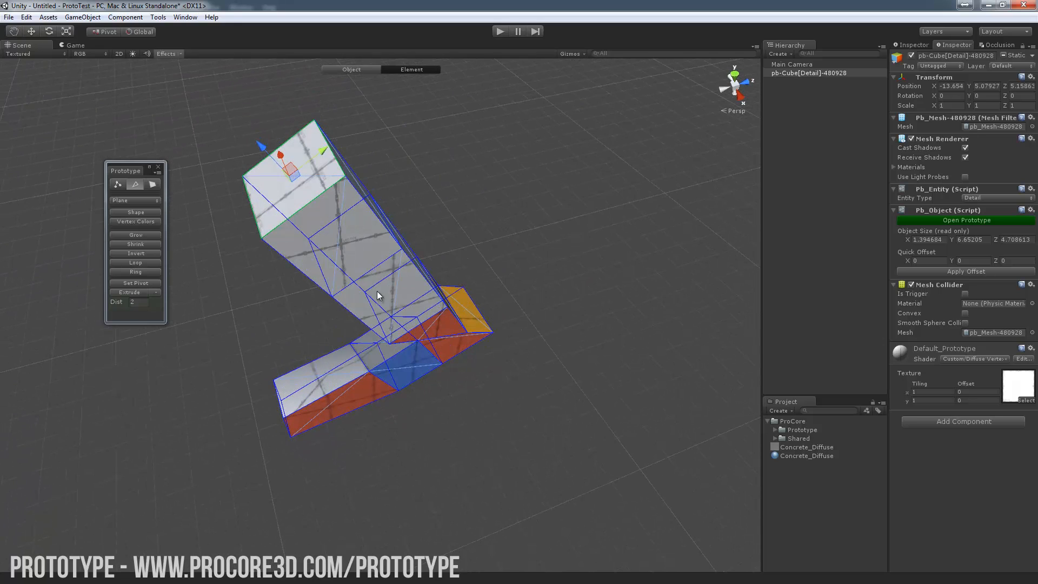
pyautogui.click(351, 69)
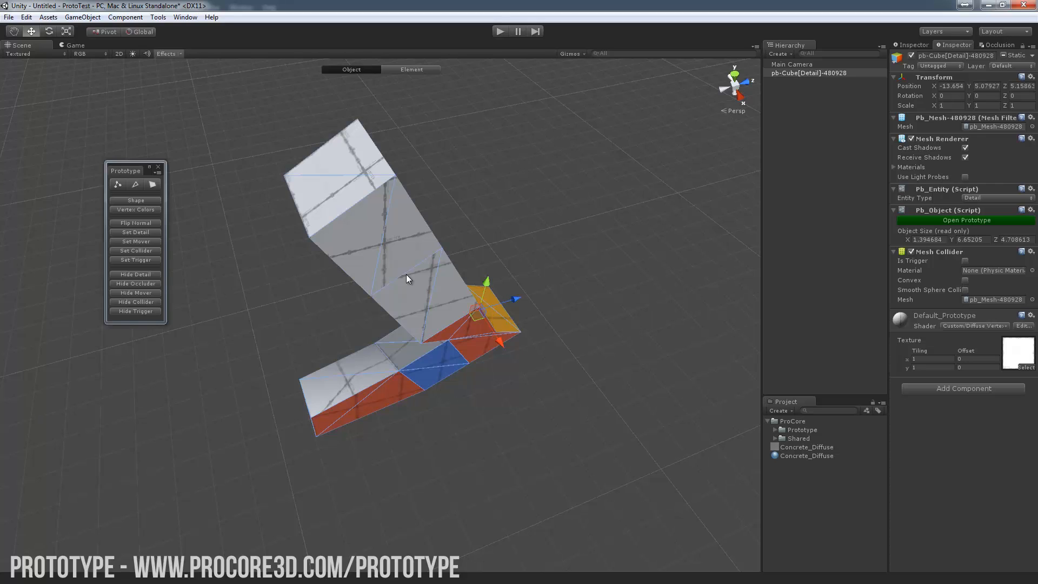
pyautogui.moveTo(808, 304)
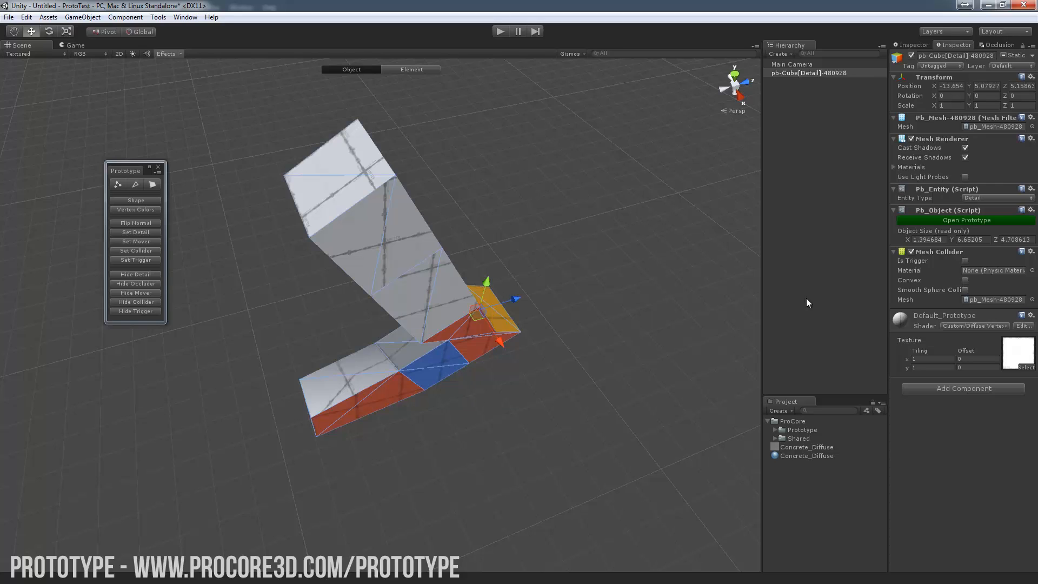